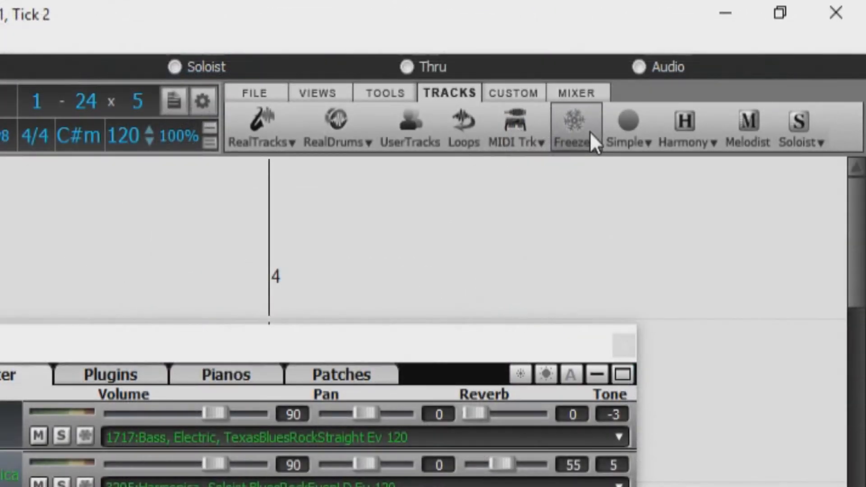
Show the track-freezing options from the Tracks toolbar's Freeze button.
left_click(572, 124)
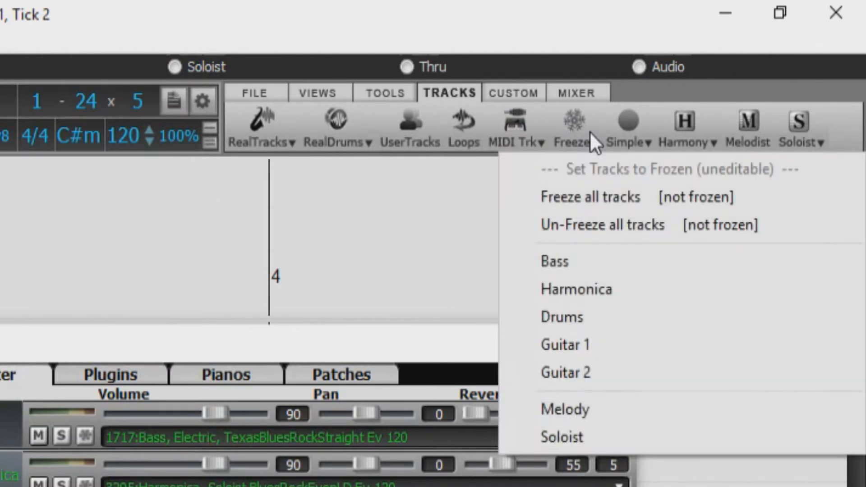
mouse_move(596, 177)
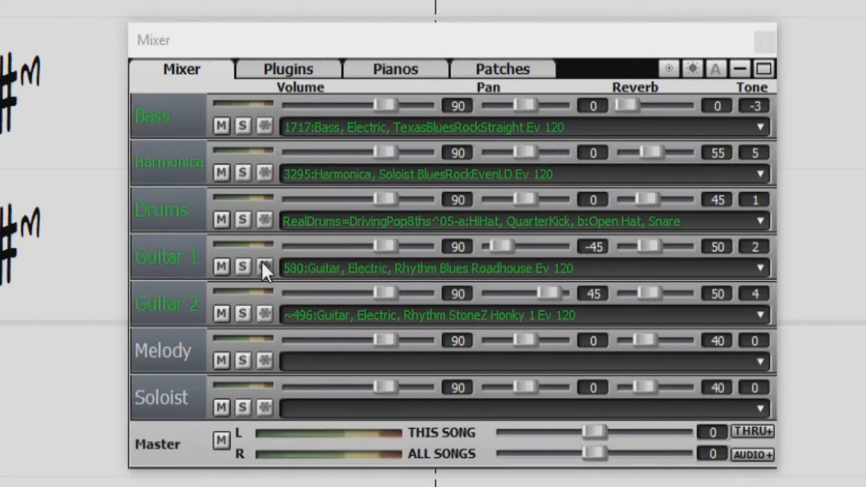
mouse_move(269, 321)
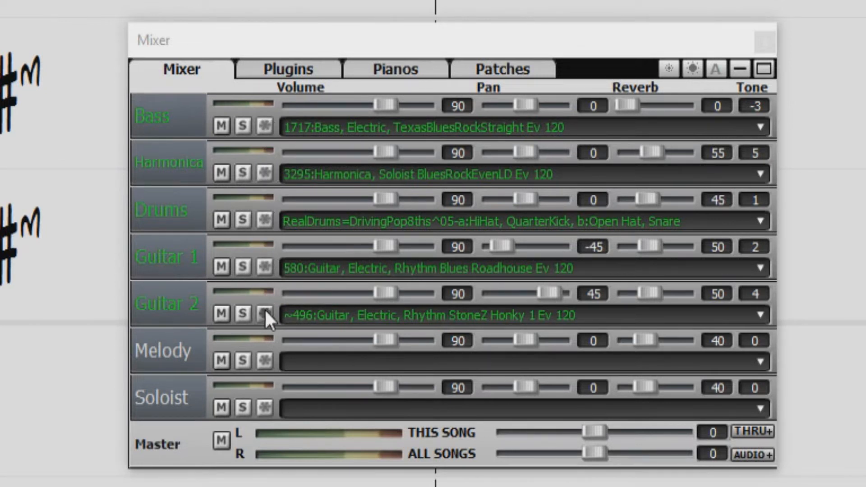
mouse_move(272, 179)
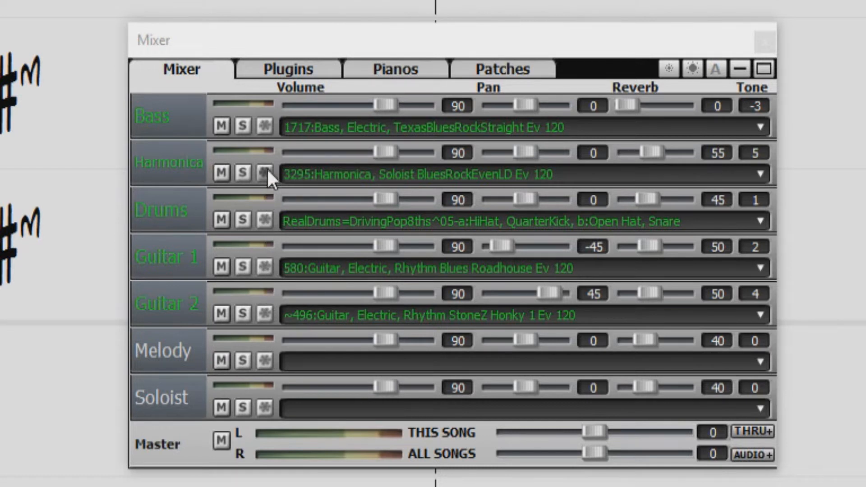
mouse_move(267, 140)
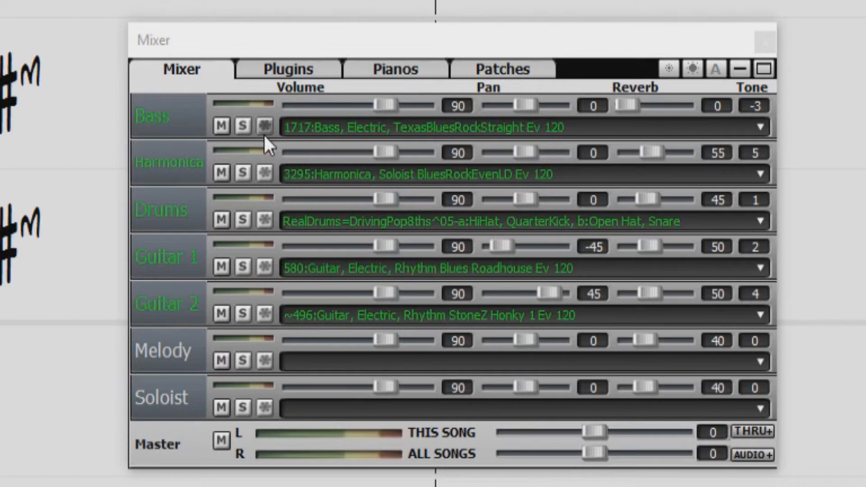
left_click(264, 127)
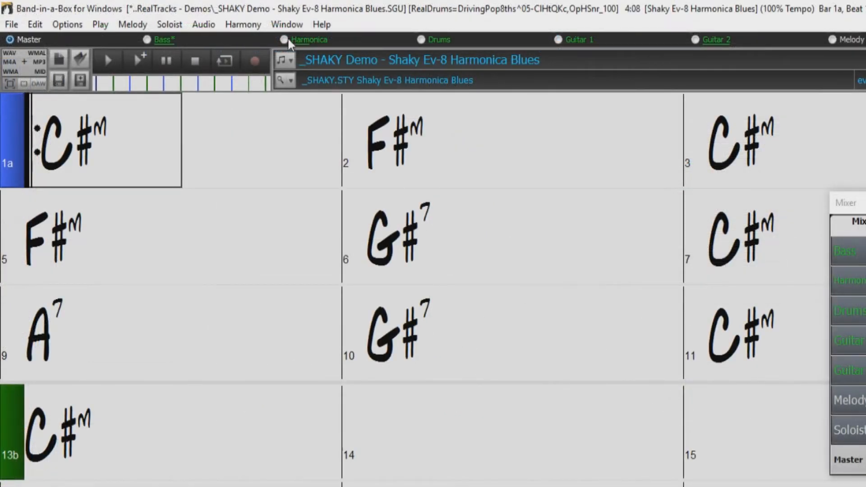
mouse_move(827, 56)
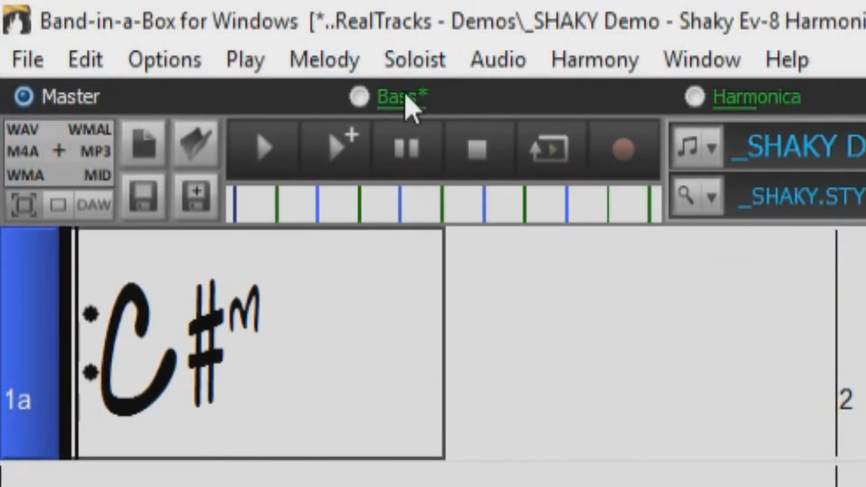
mouse_move(442, 122)
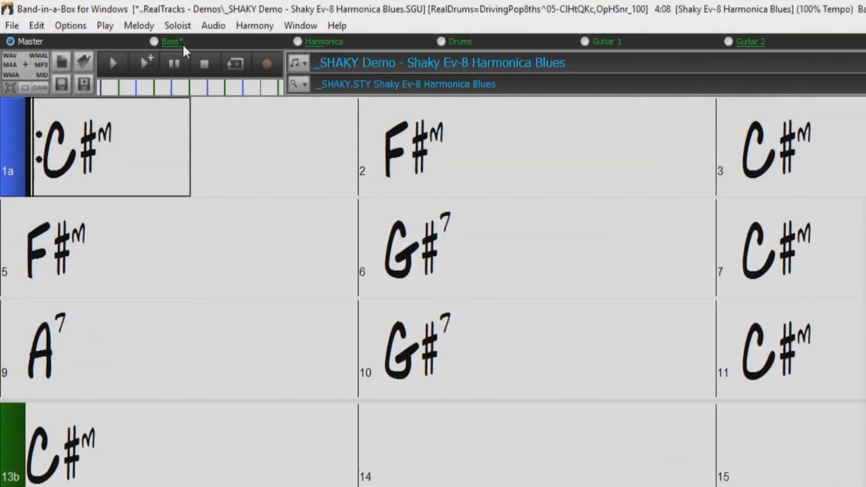
mouse_move(182, 49)
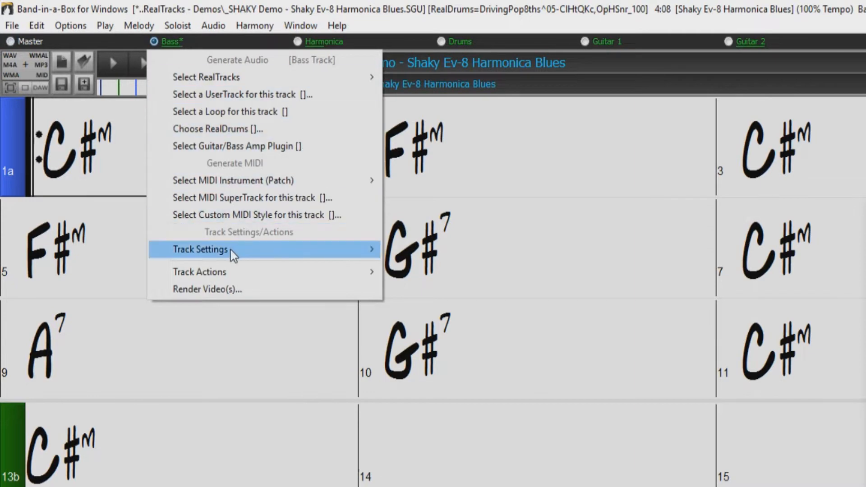
left_click(200, 249)
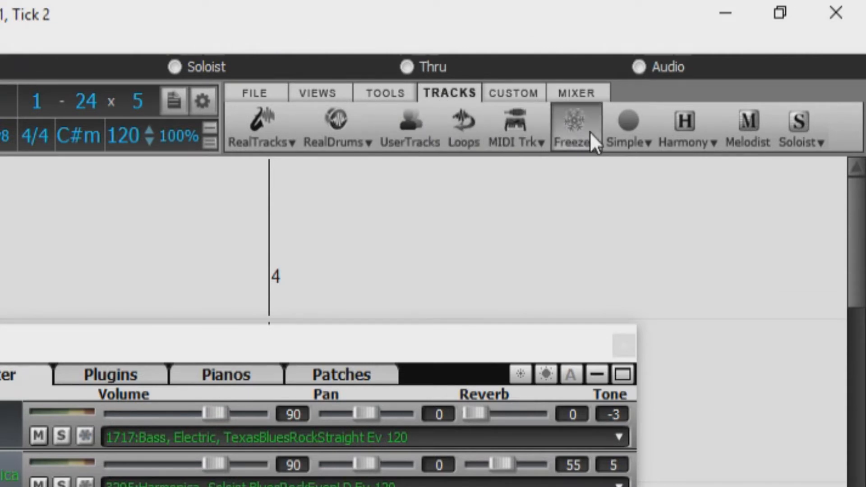
Show the freeze list again, with no tracks frozen yet.
left_click(573, 126)
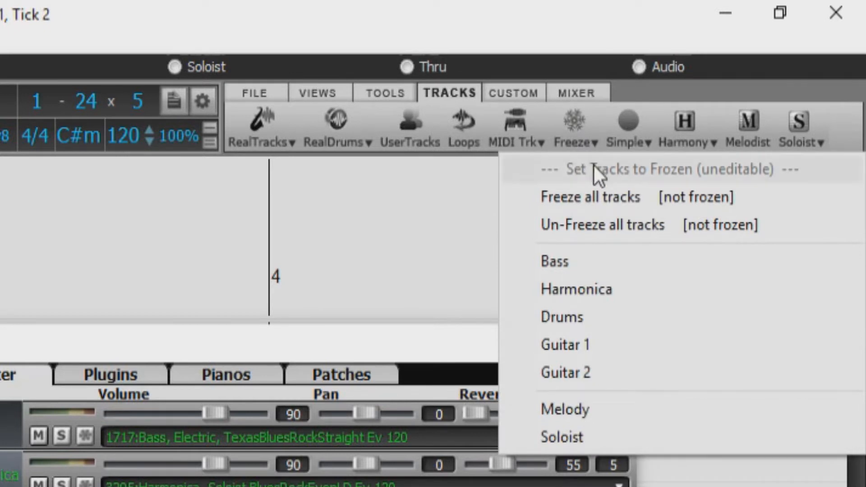
mouse_move(628, 200)
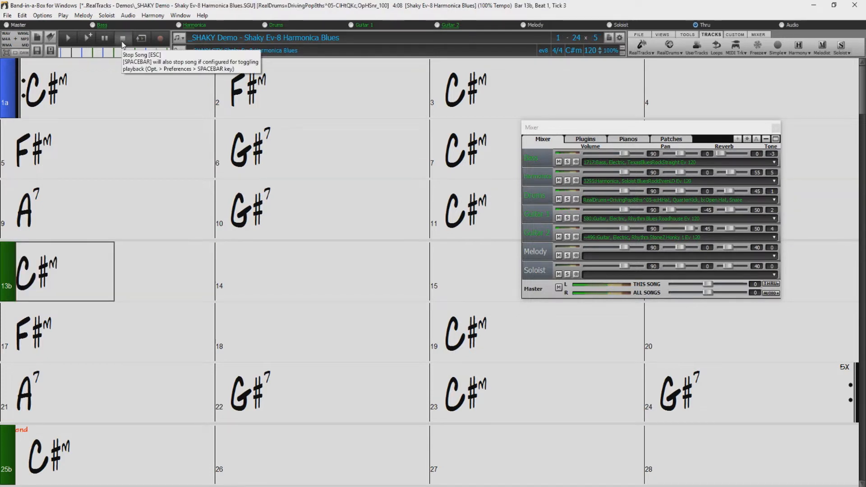
Stop playback of the Shaky harmonica blues demo.
left_click(117, 36)
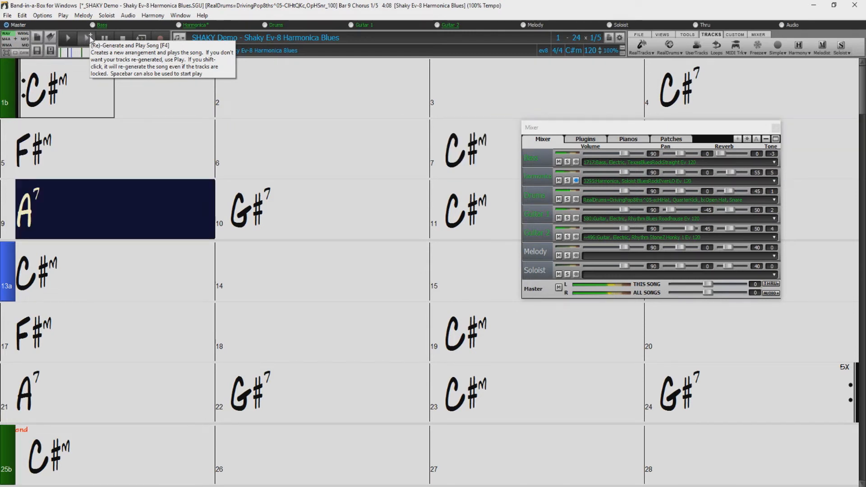
Regenerate and play the song, choosing Generate even if tracks are frozen.
left_click(90, 38)
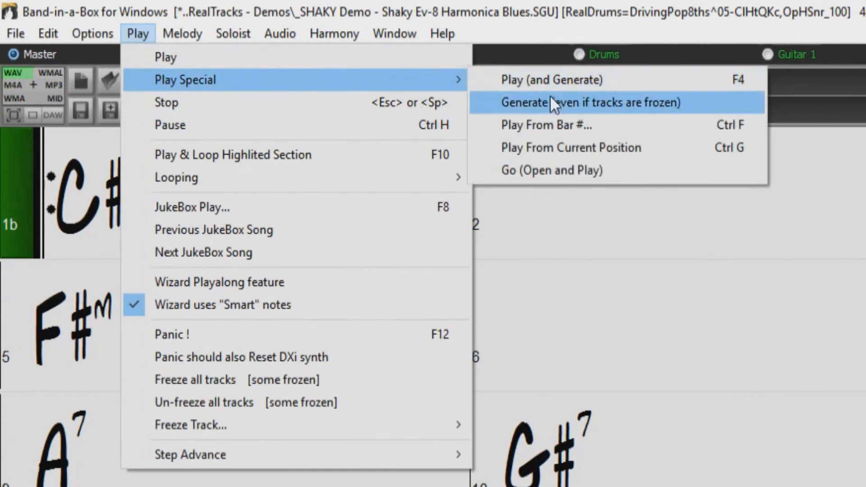
left_click(591, 102)
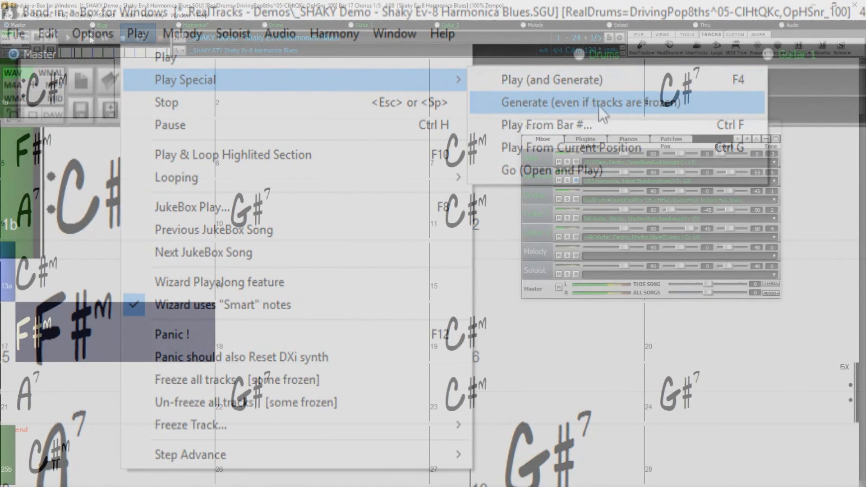